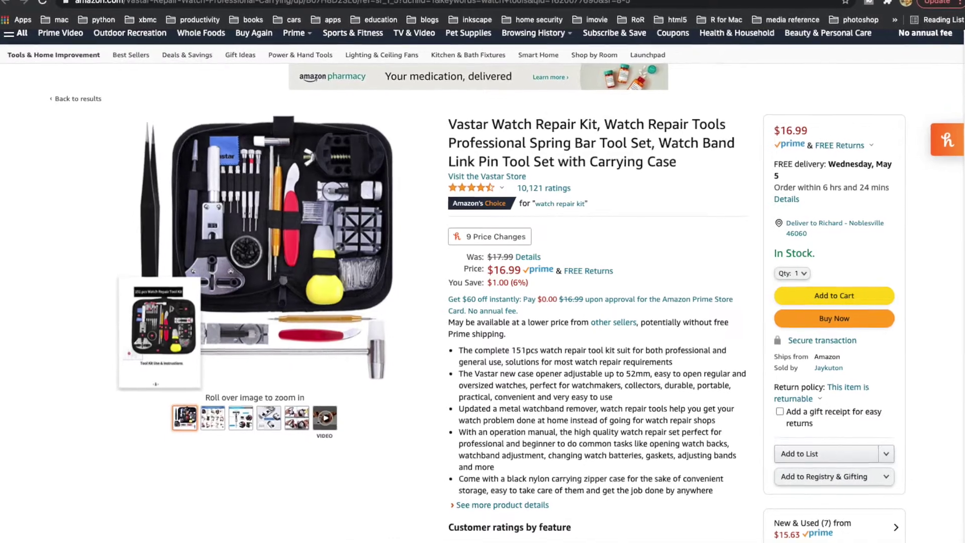
pyautogui.scroll(-3)
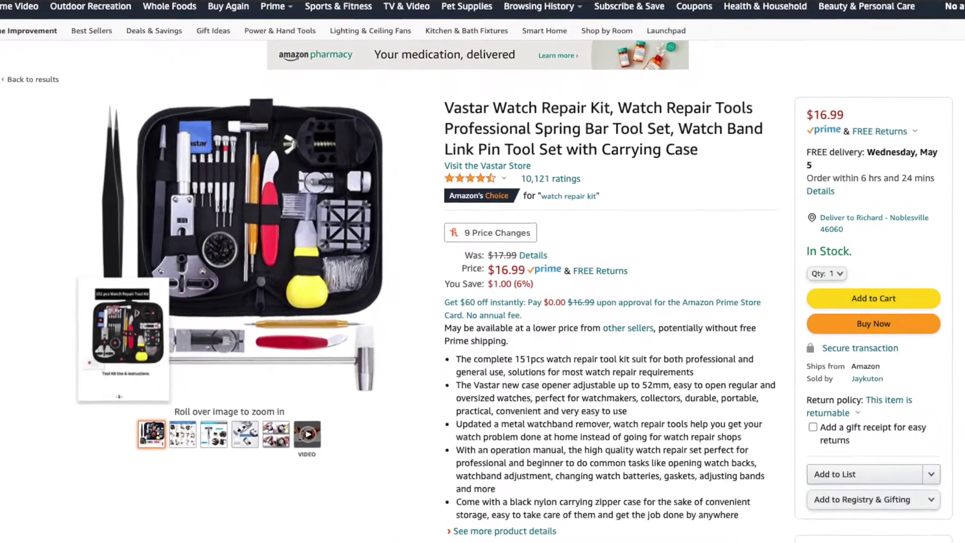